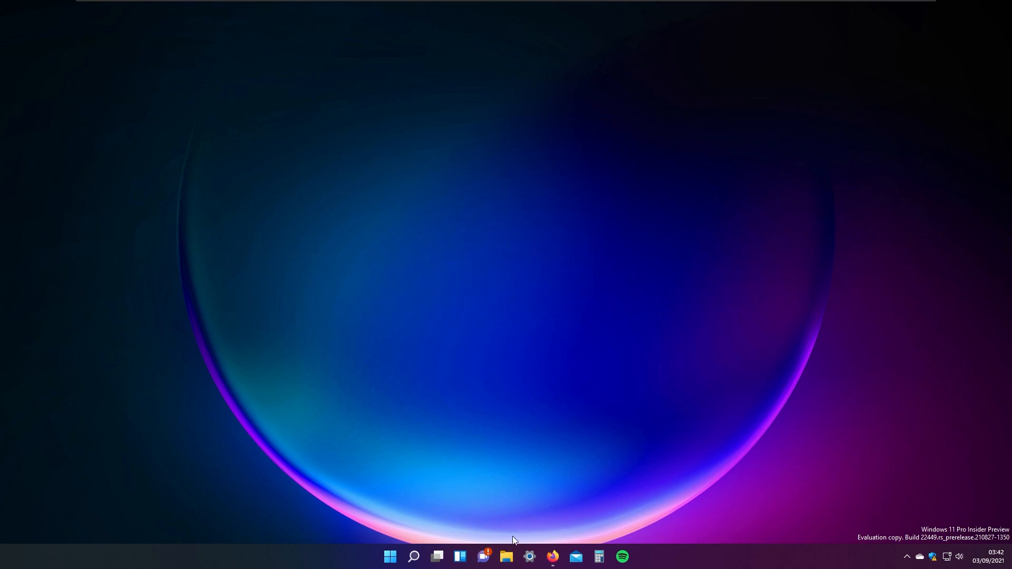
Step: Show the Windows 11 Build 22449 About page with device specifications in Settings
click(528, 557)
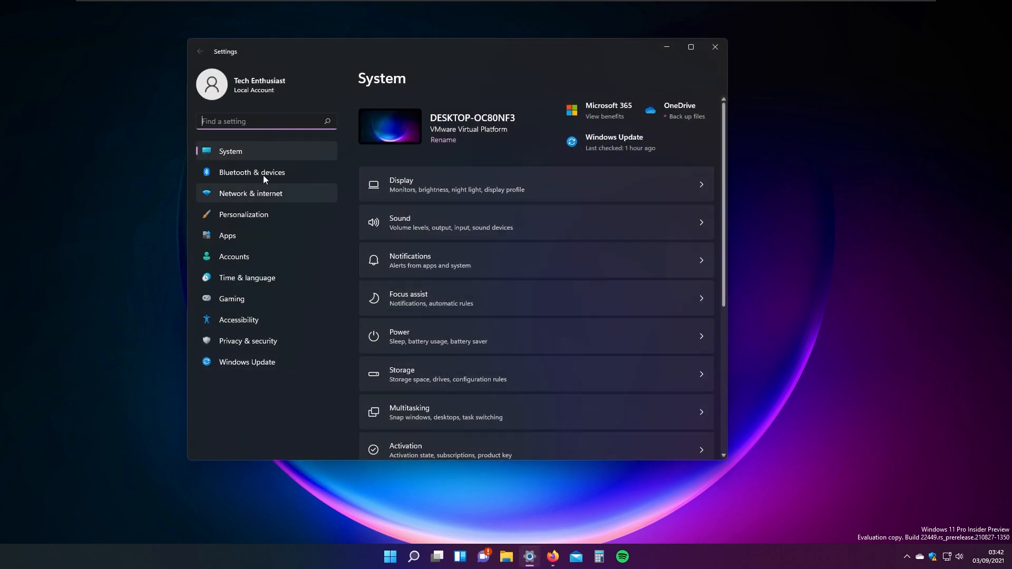
scroll(down, 3)
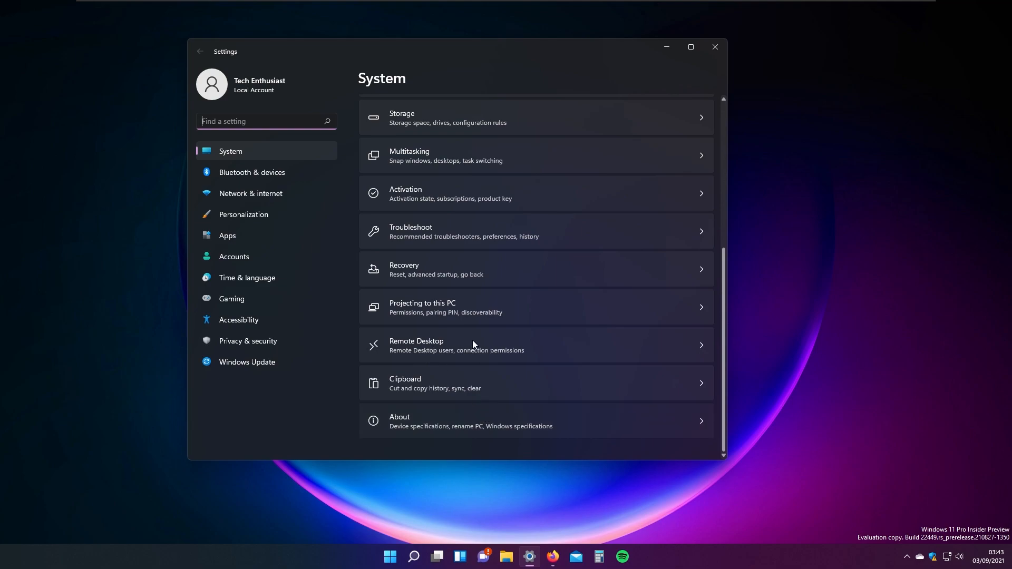
click(471, 421)
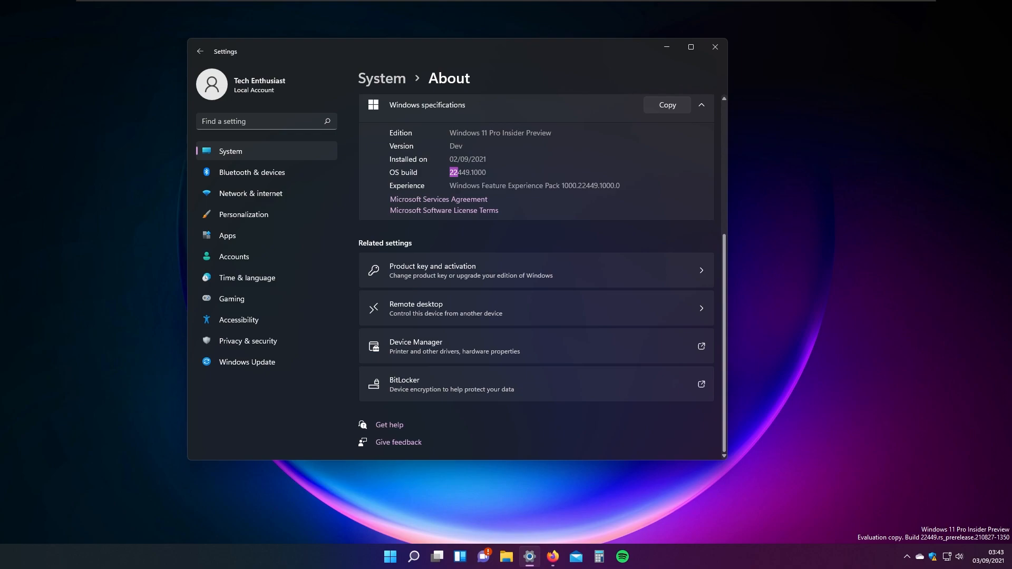
scroll(up, 3)
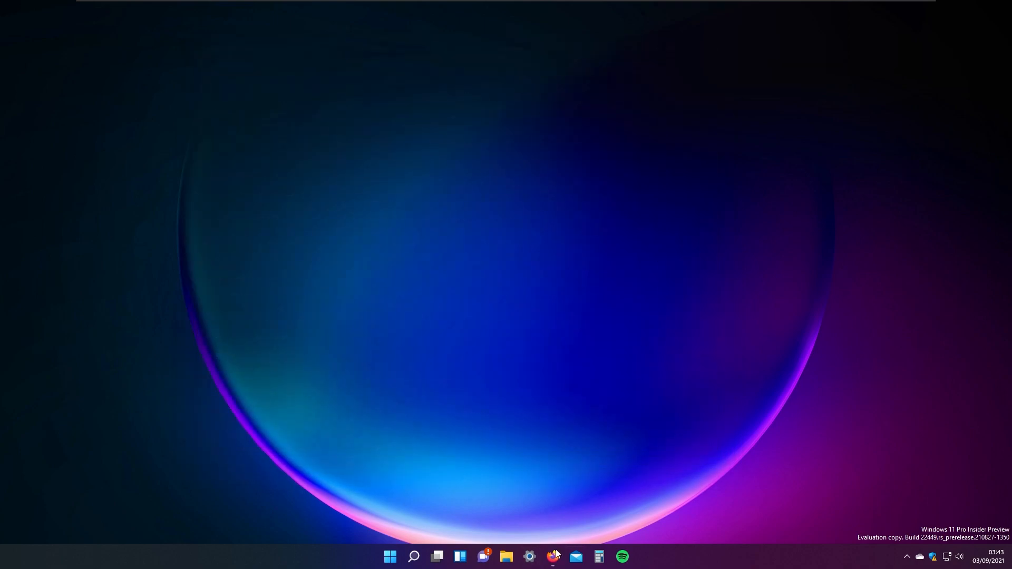
Step: Switch to Firefox's Build 22449 Insider post and reach the SMB compression behavior change section
click(551, 557)
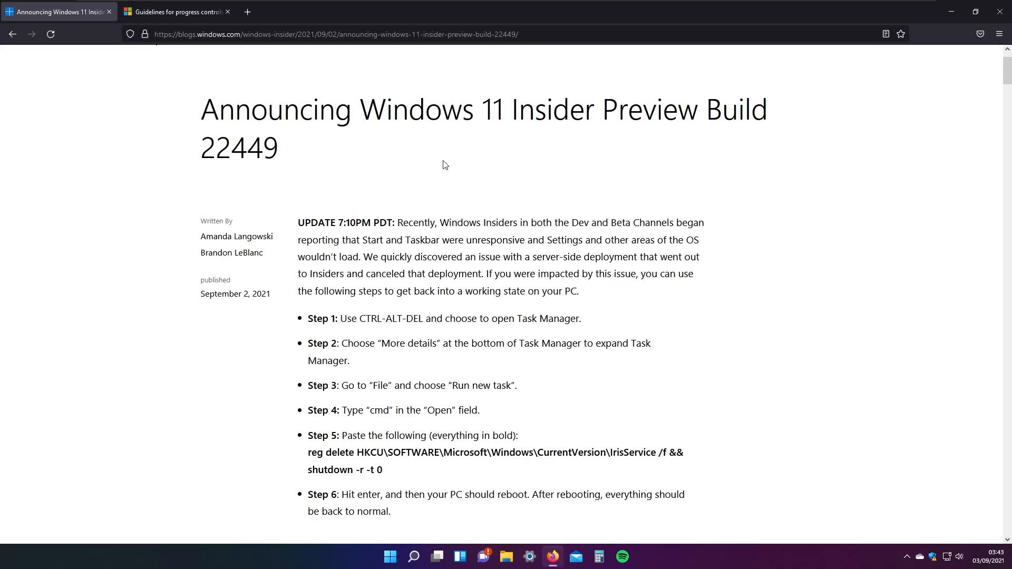
scroll(down, 3)
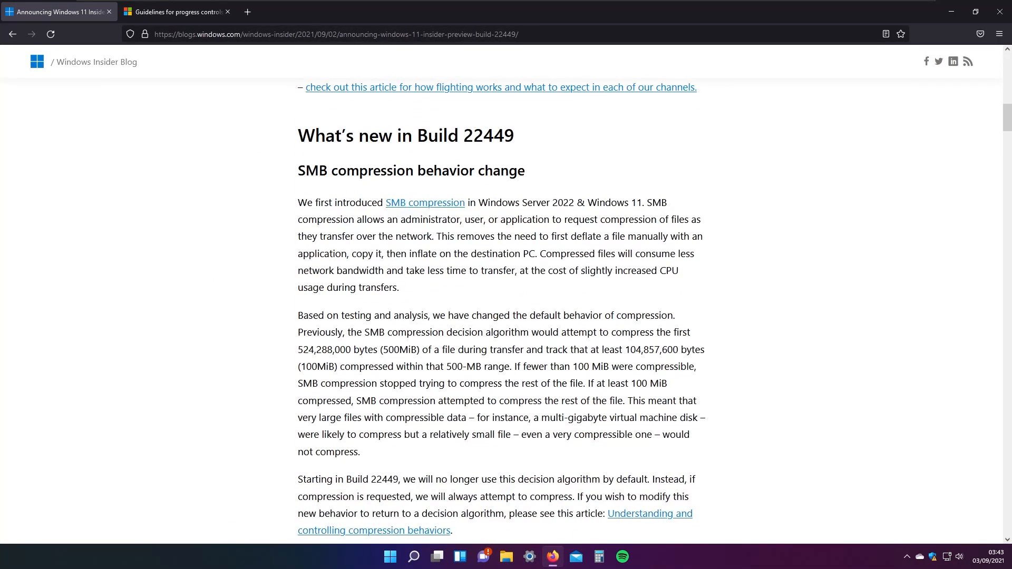
scroll(down, 3)
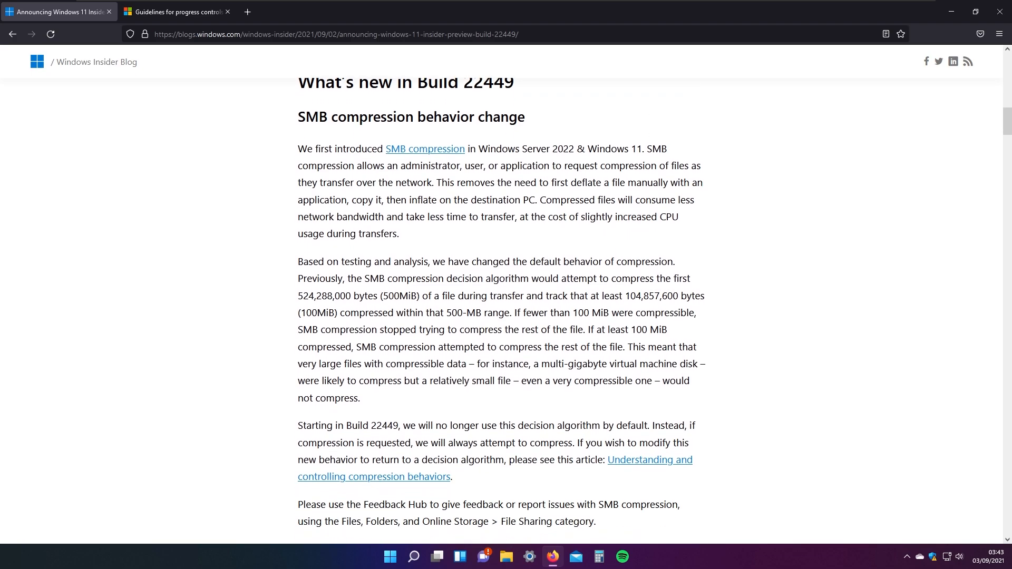
mouse_move(653, 141)
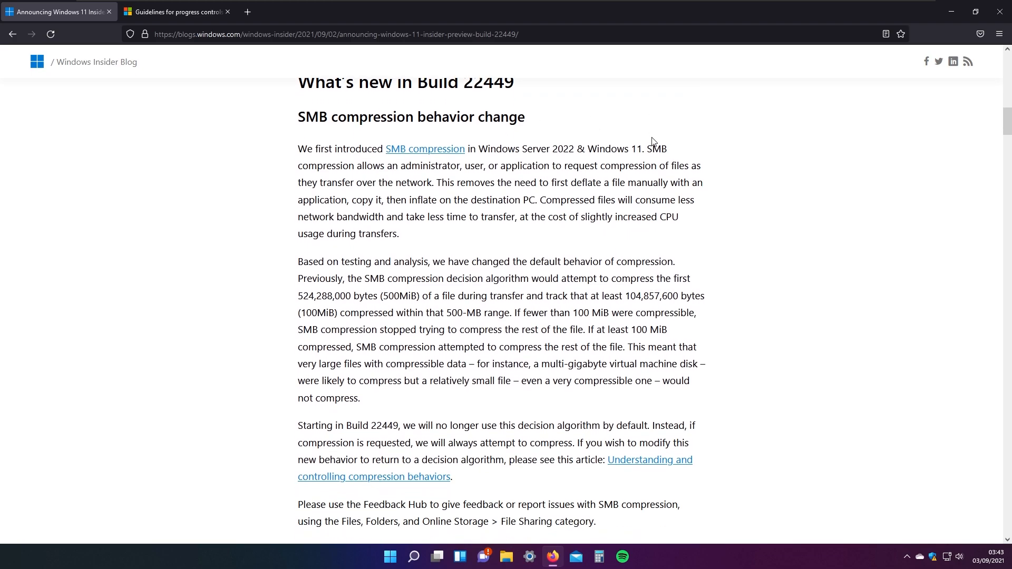
mouse_move(629, 130)
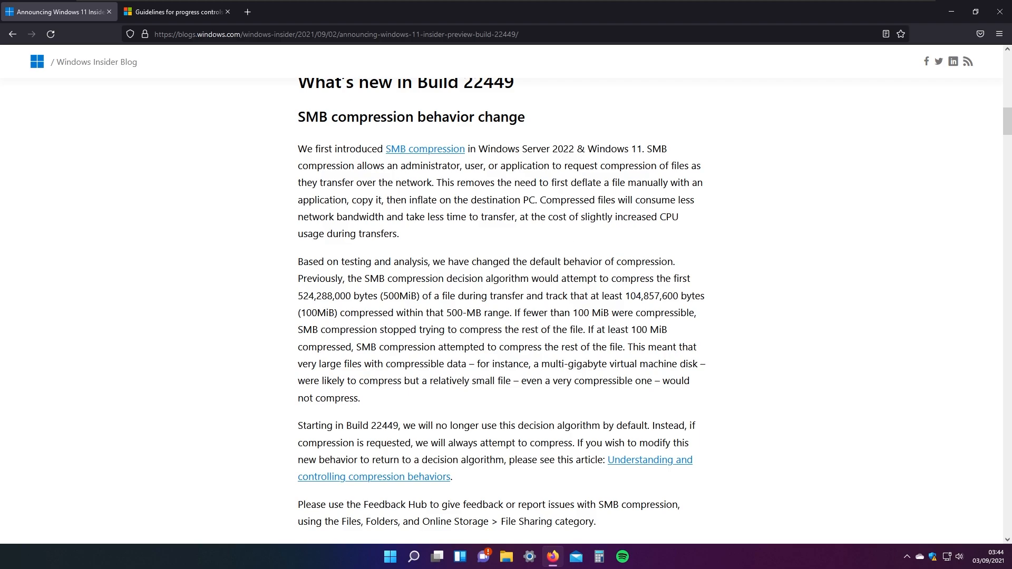
Step: Scroll the post down to the Changes and Improvements list with the progress ring animation
scroll(down, 3)
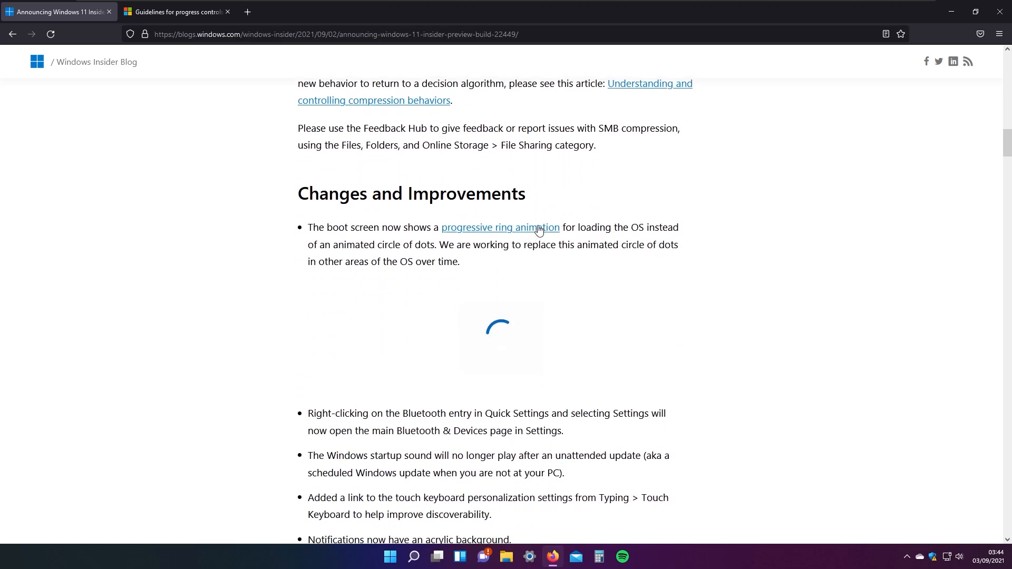
scroll(down, 3)
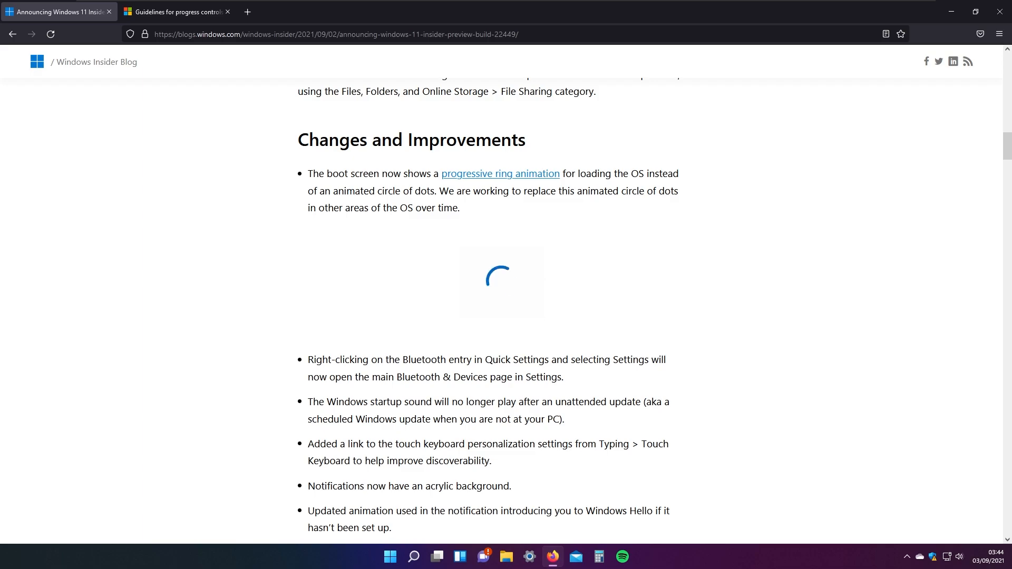
Step: Switch to the progress controls guidelines and view the ProgressBar and ProgressRing example table
click(176, 12)
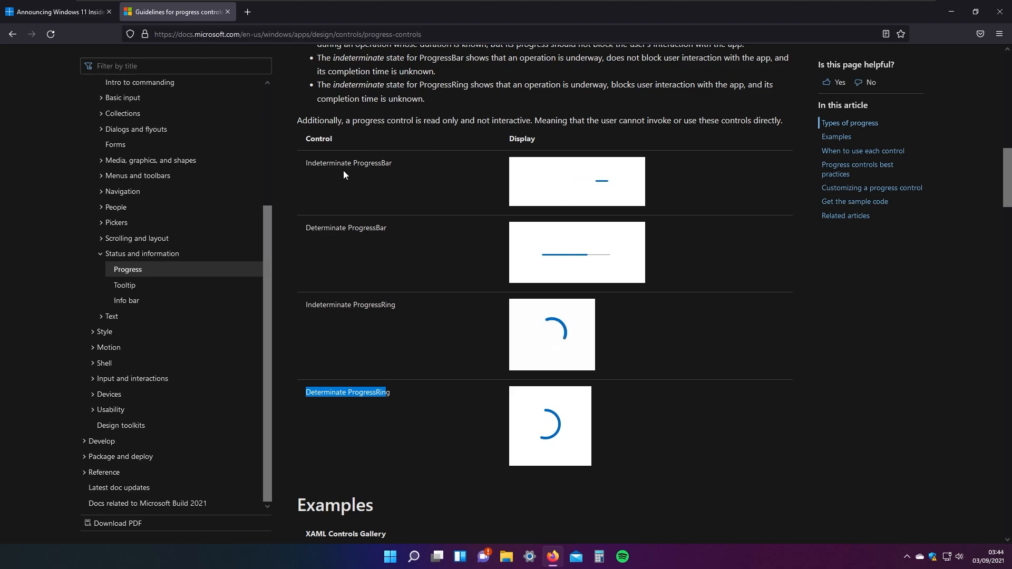
mouse_move(472, 176)
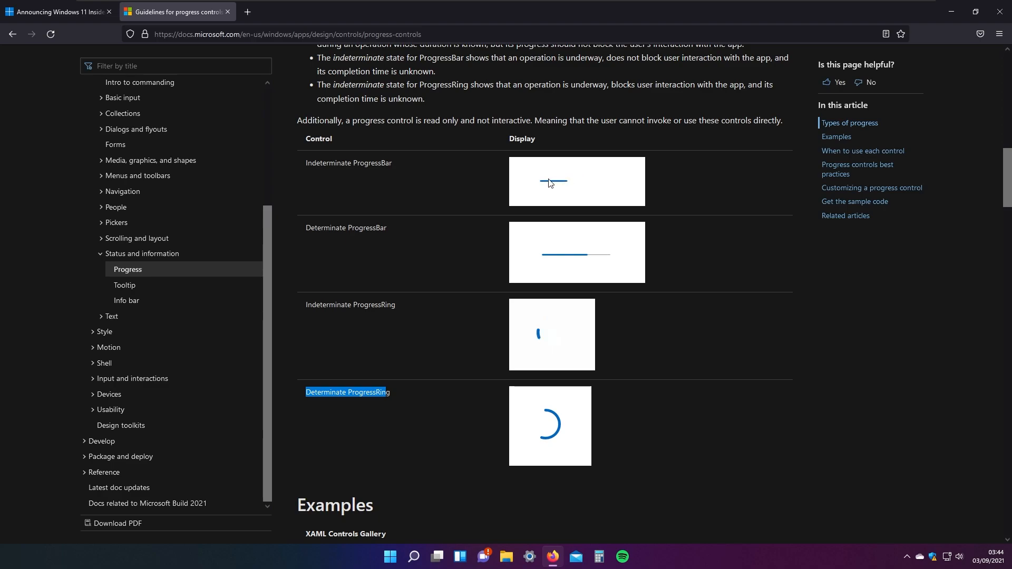
mouse_move(578, 183)
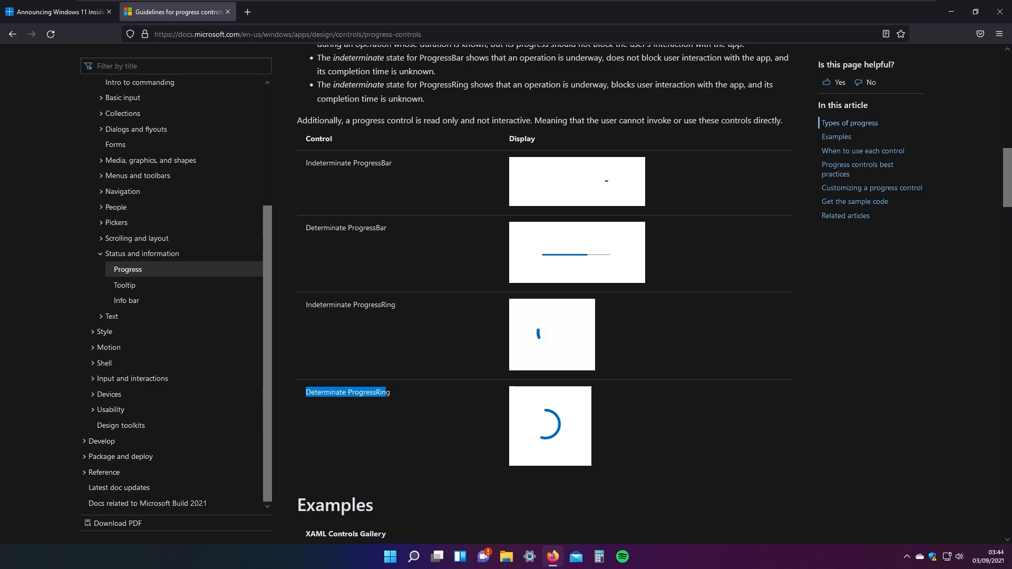
mouse_move(306, 338)
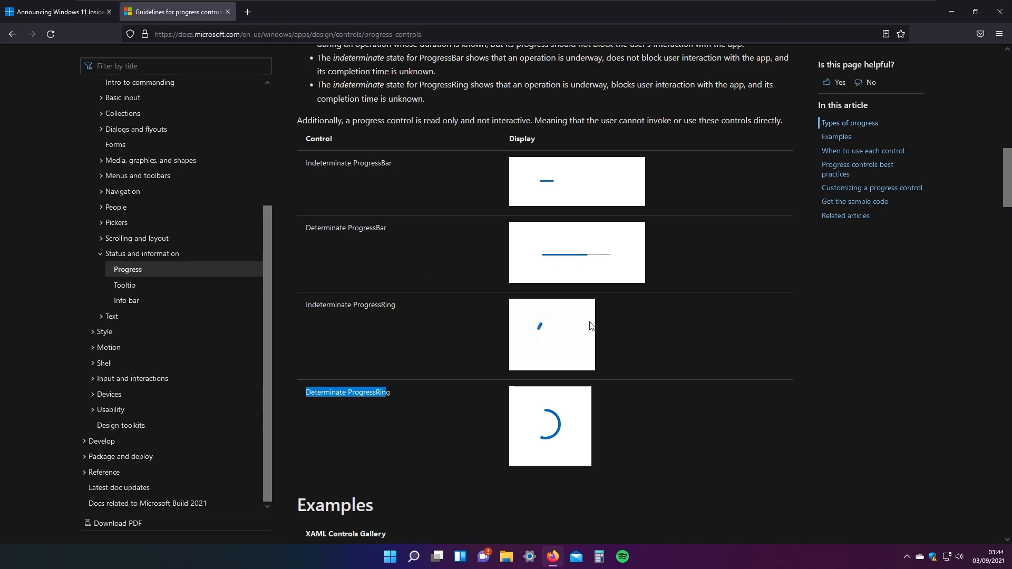
scroll(down, 3)
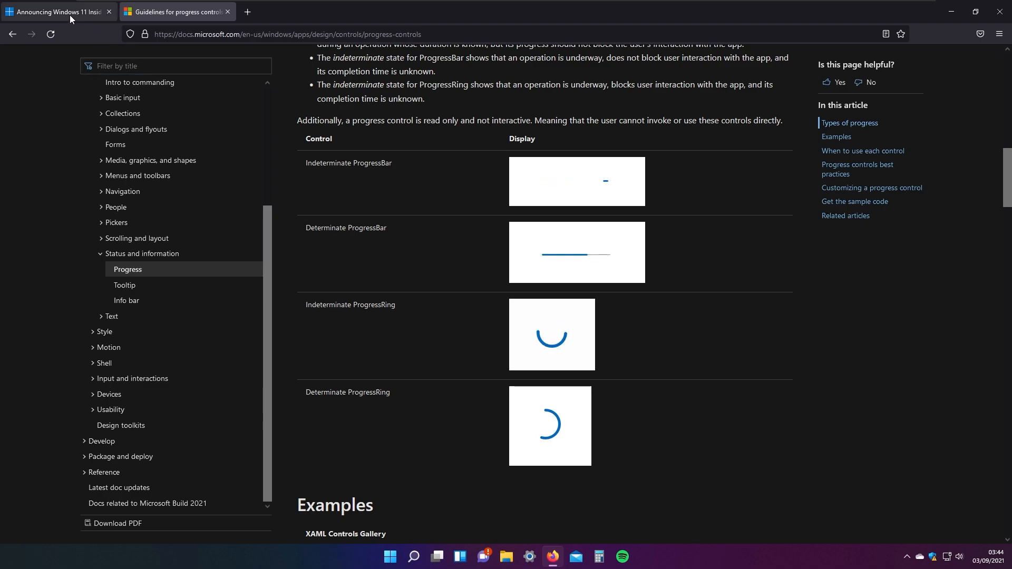
Step: Return to the Build 22449 announcement tab at the Notification Center design change bullet
click(57, 11)
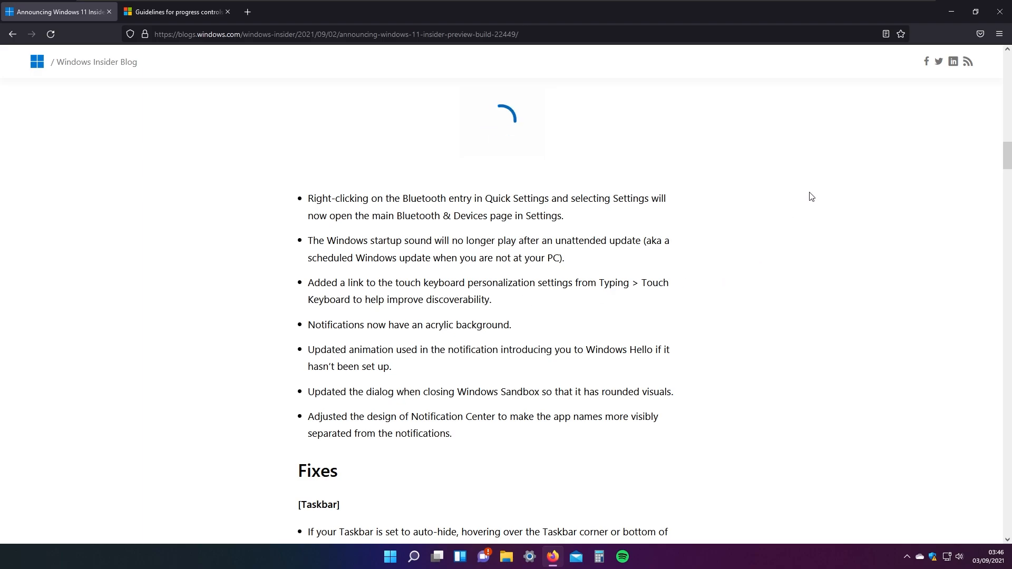
Step: Open the redesigned notification center, minimize Firefox, reopen it over the desktop, then dismiss it
click(985, 559)
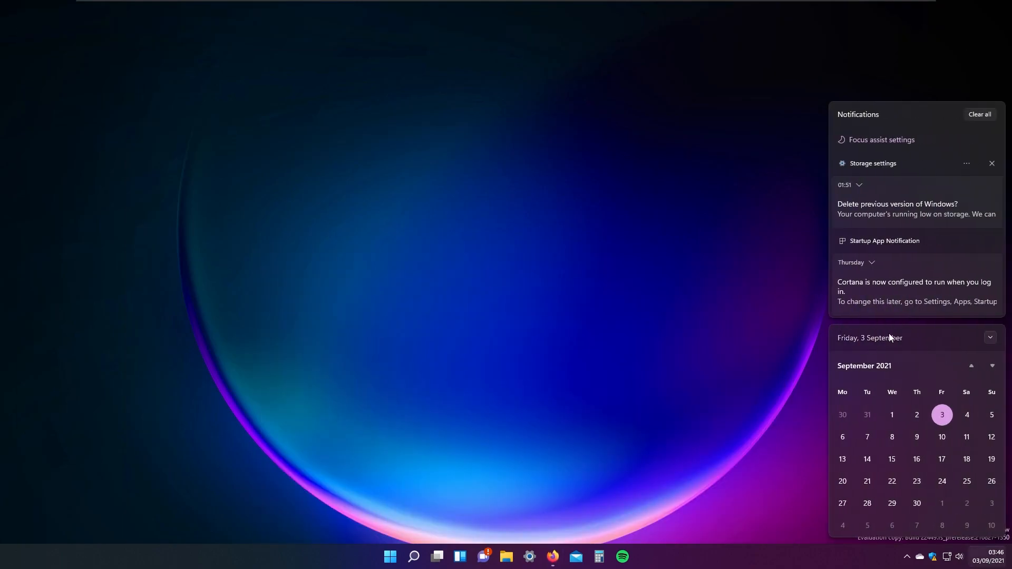
mouse_move(636, 381)
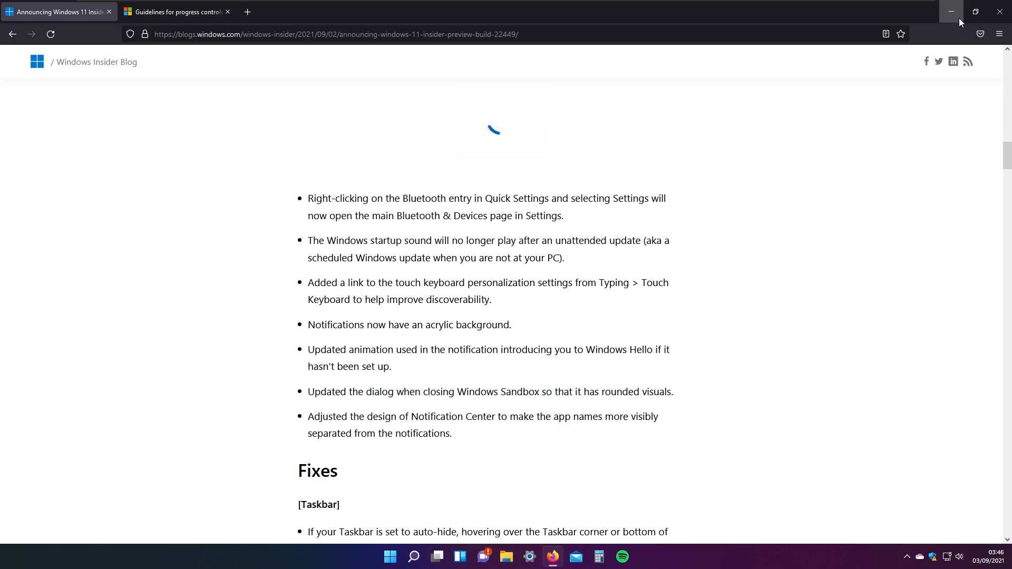
click(950, 12)
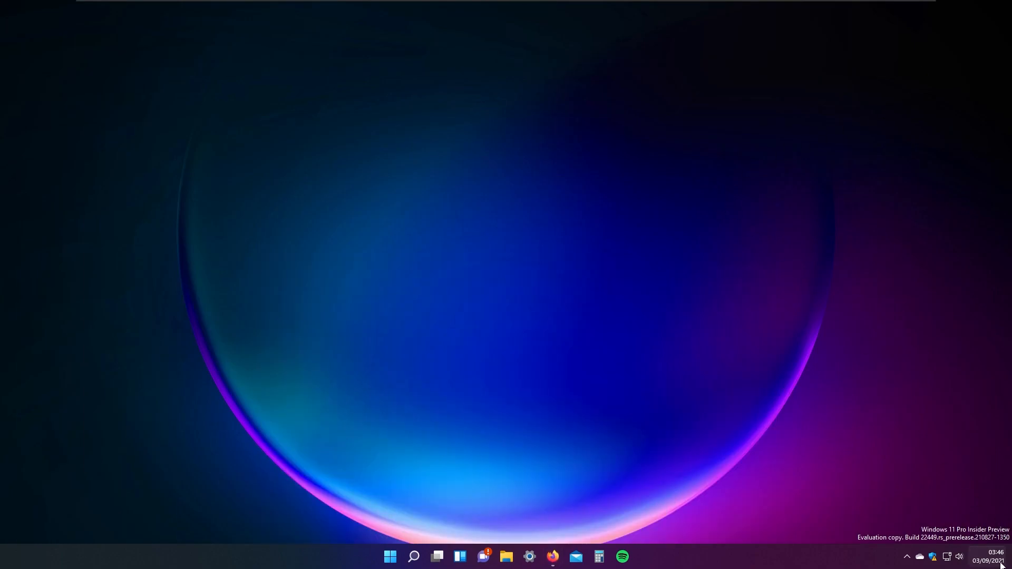
click(987, 557)
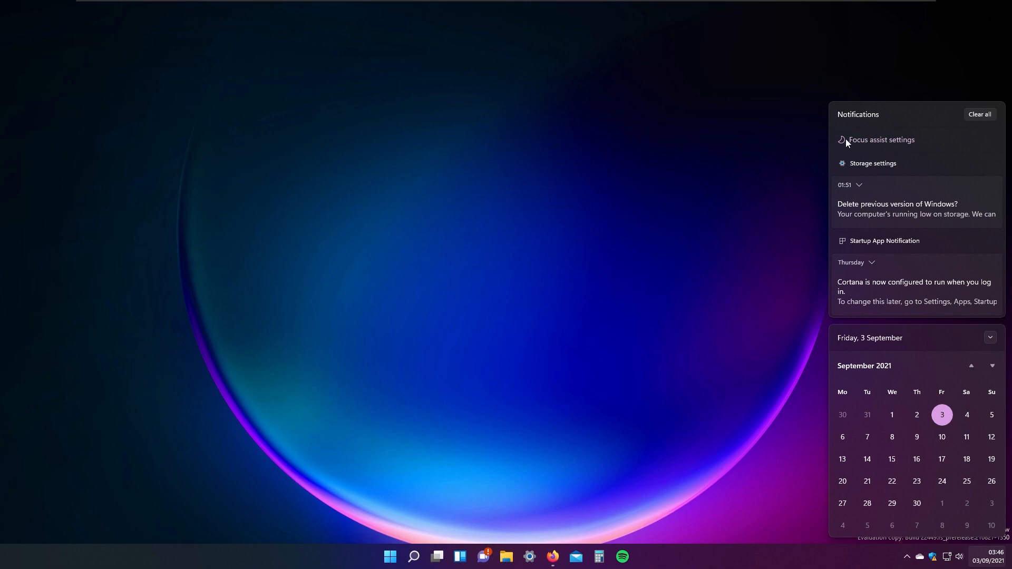
mouse_move(843, 246)
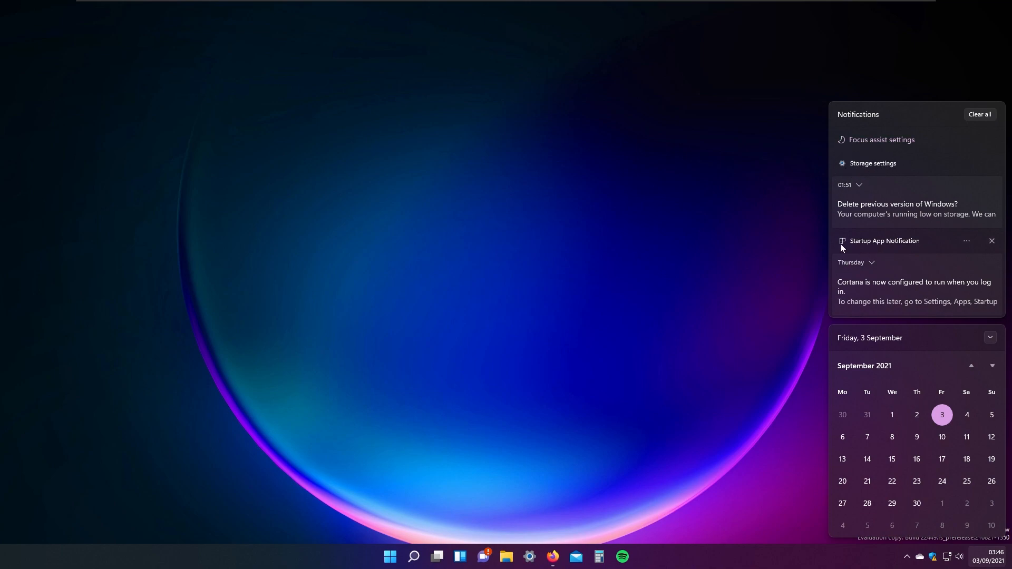
mouse_move(879, 162)
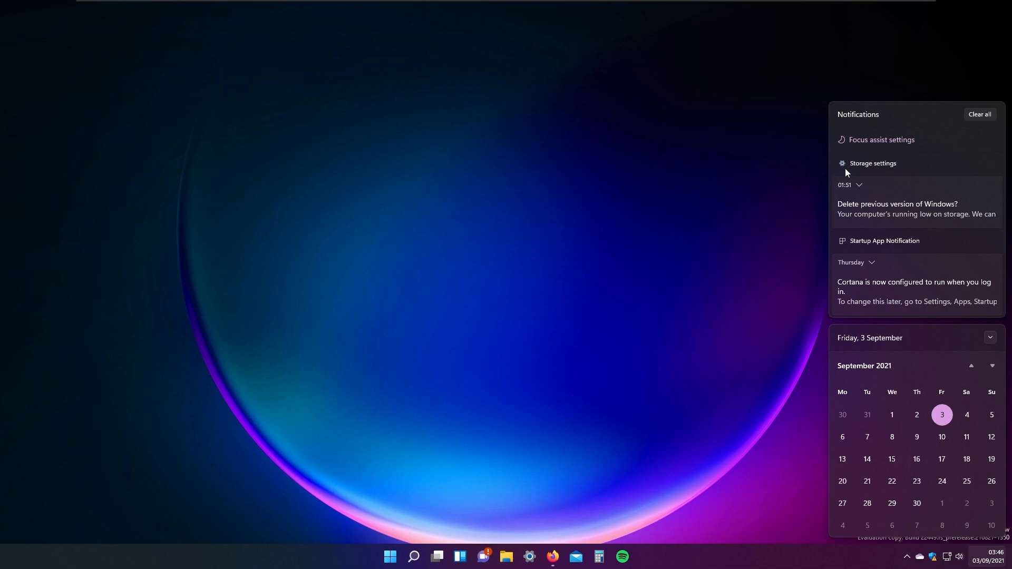
mouse_move(864, 117)
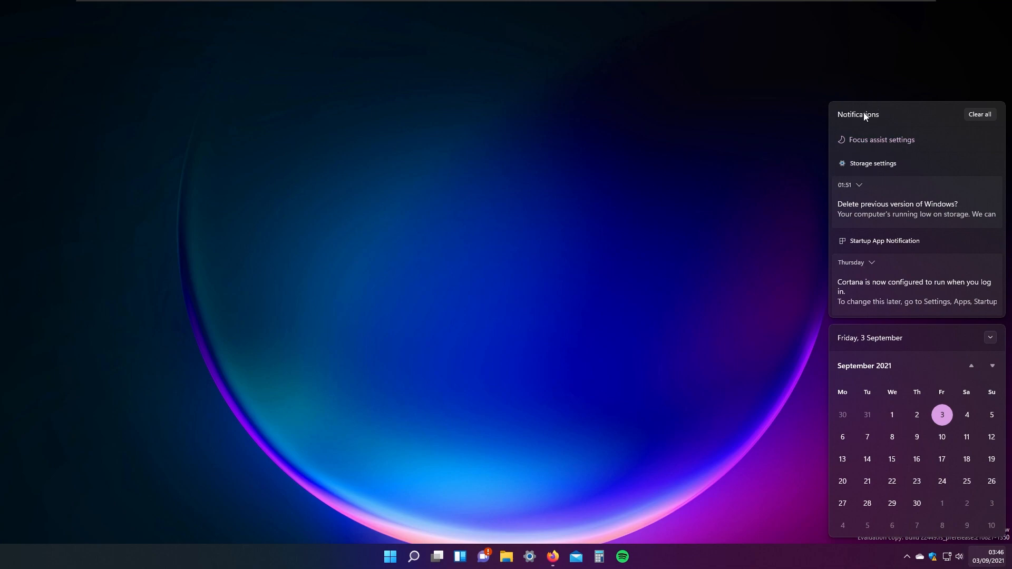
mouse_move(883, 163)
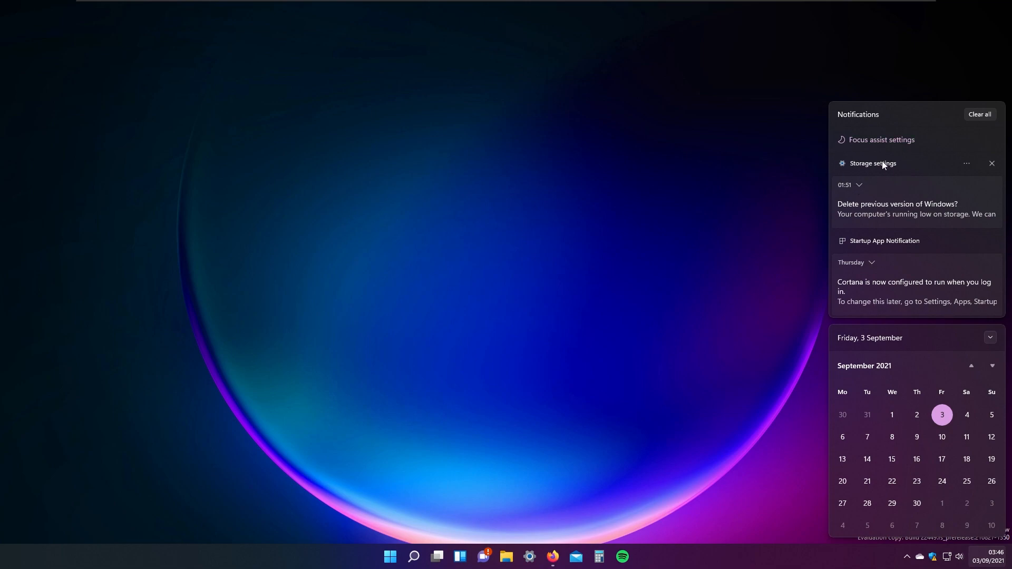
click(674, 204)
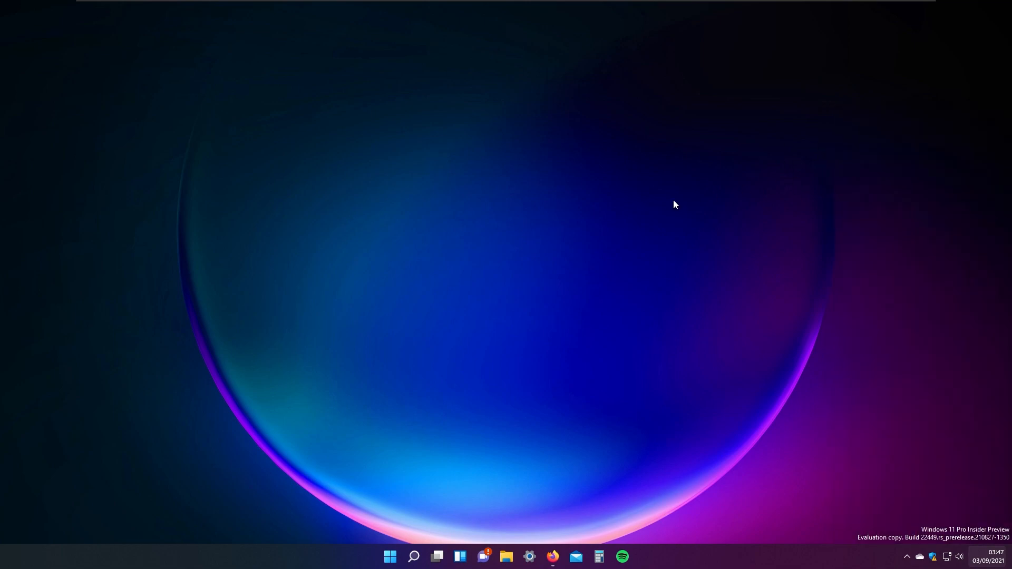
mouse_move(612, 284)
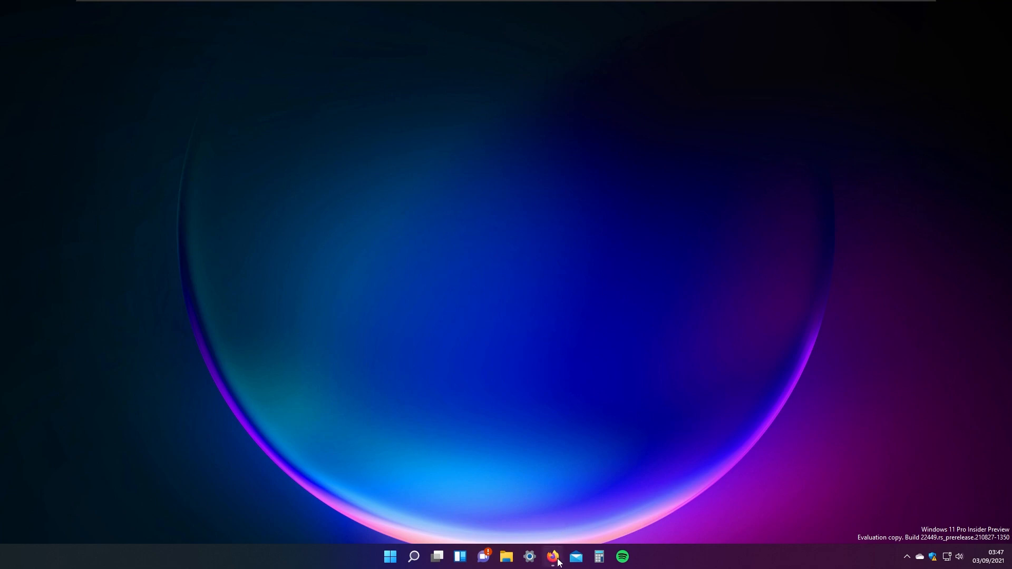
Step: Restore Firefox and page down through the Taskbar, Input, File Explorer and Settings fixes
click(552, 556)
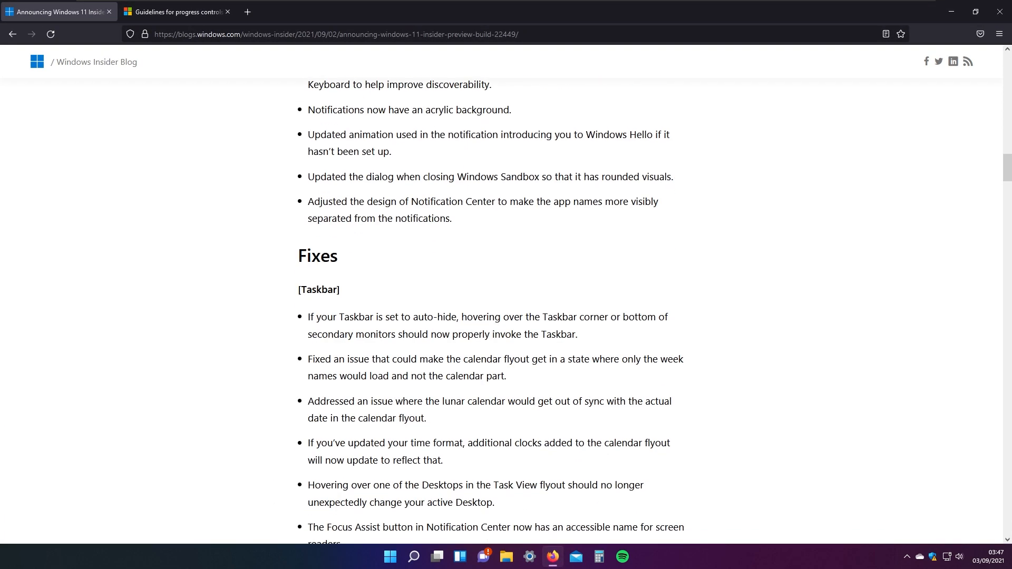
scroll(down, 3)
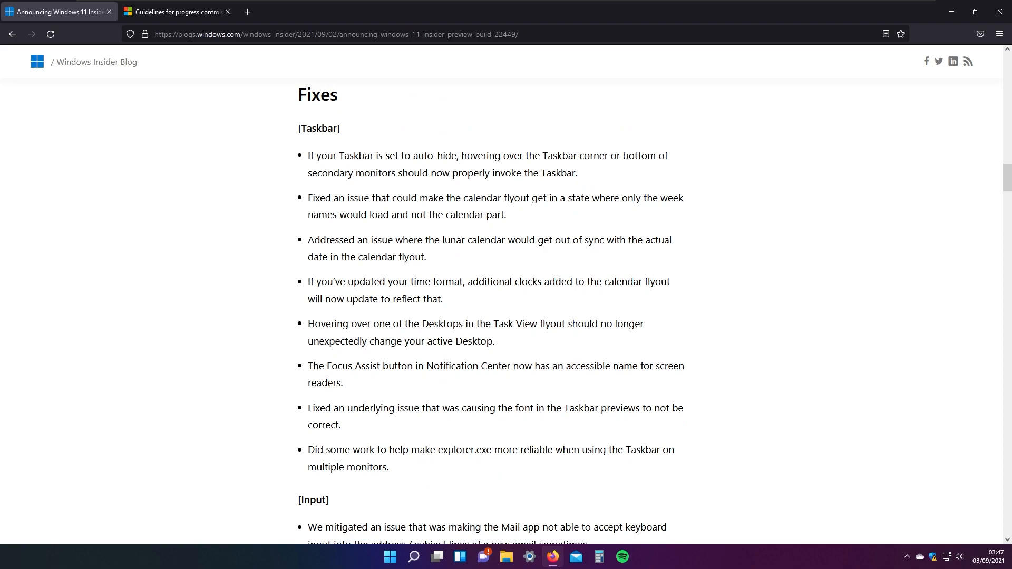
mouse_move(505, 142)
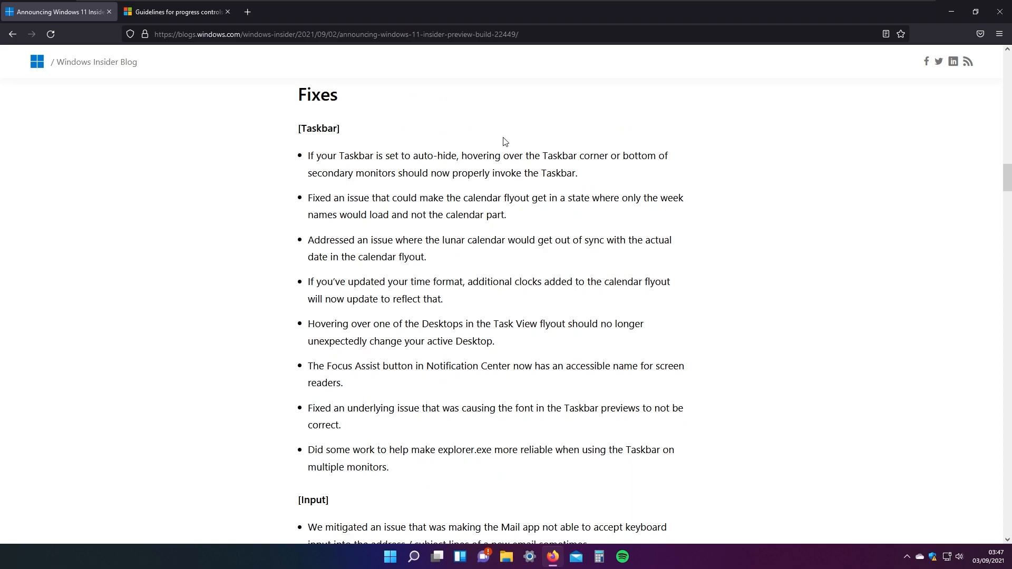
mouse_move(567, 108)
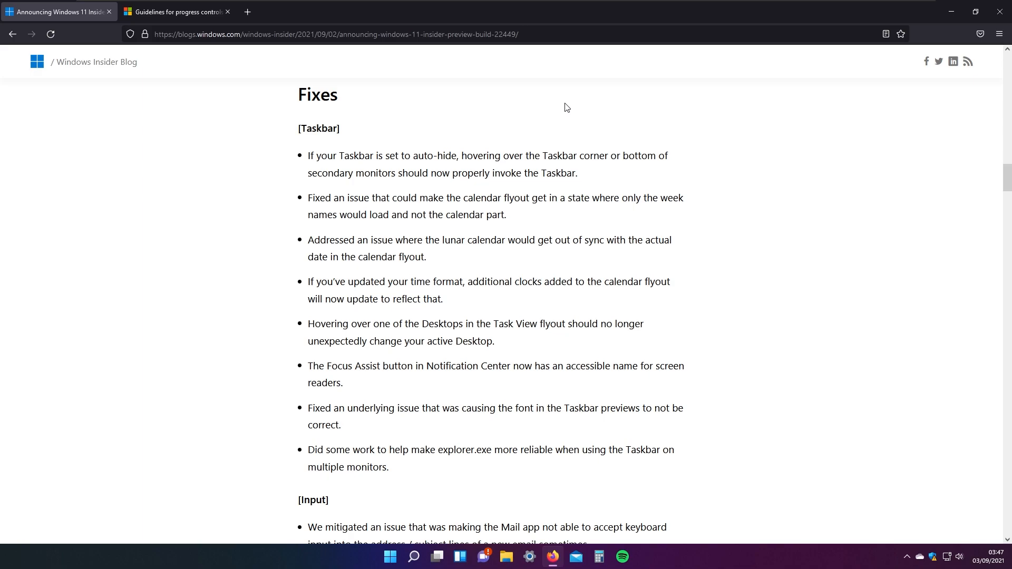
scroll(down, 3)
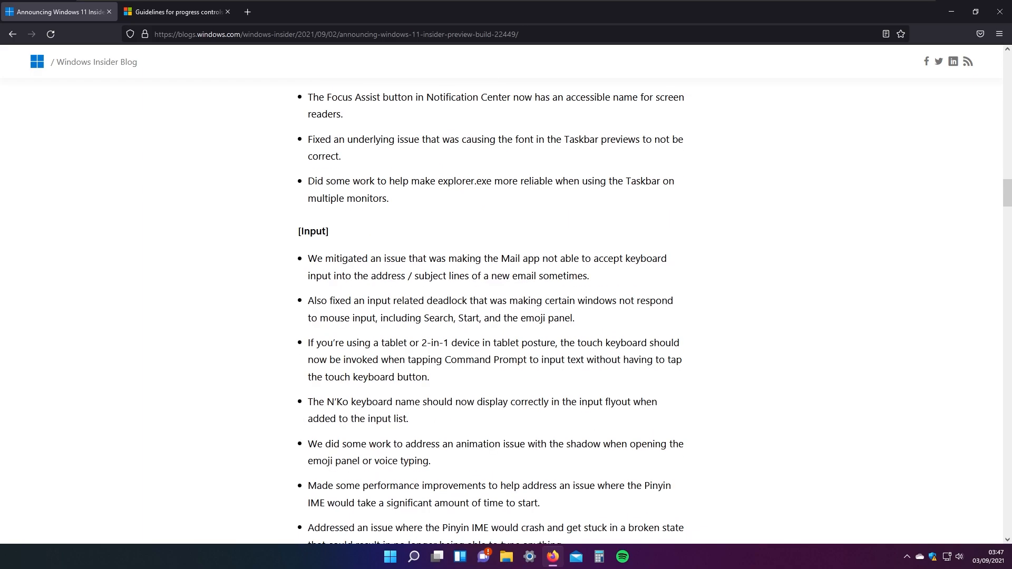
scroll(down, 3)
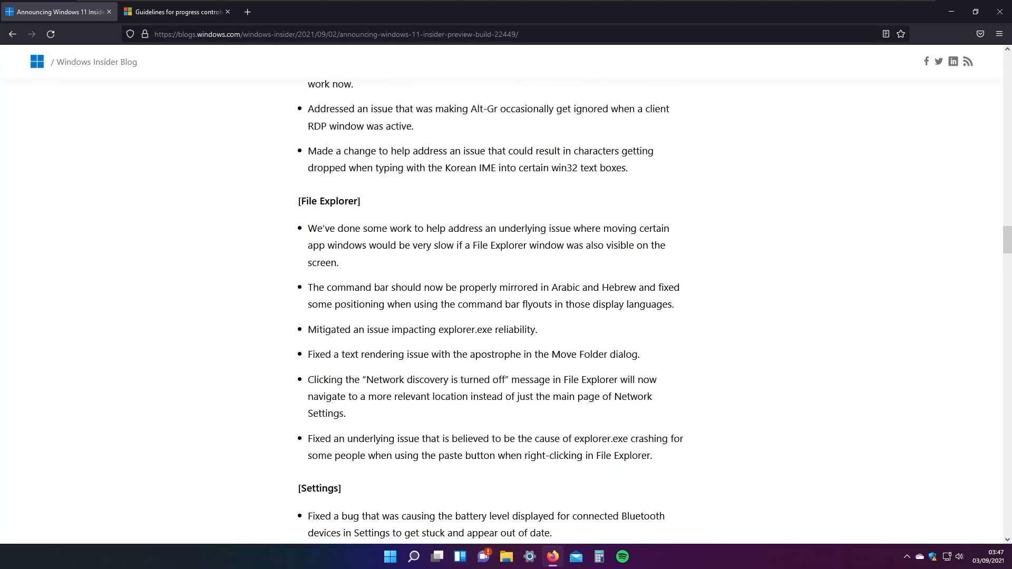
scroll(down, 3)
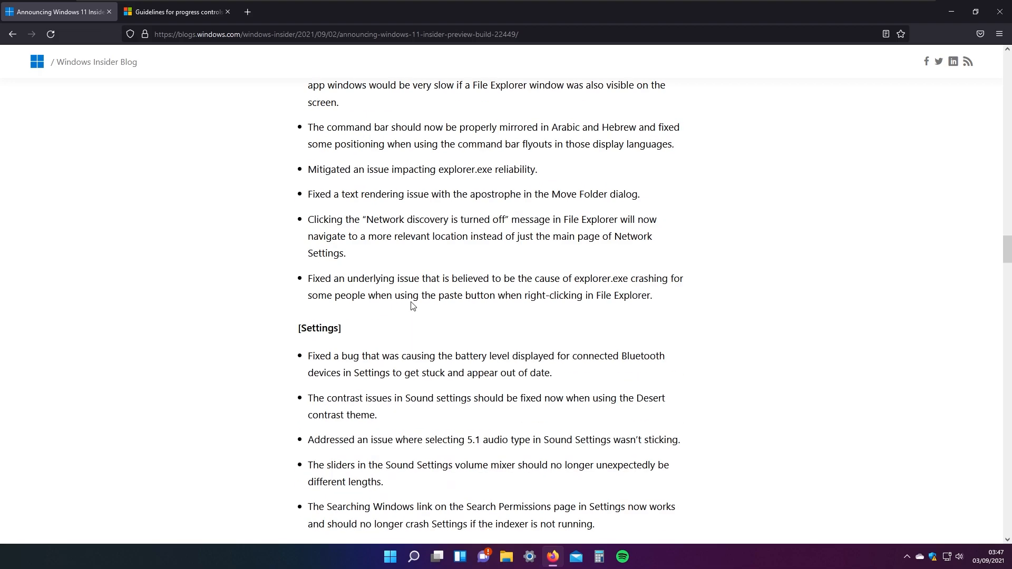
scroll(down, 3)
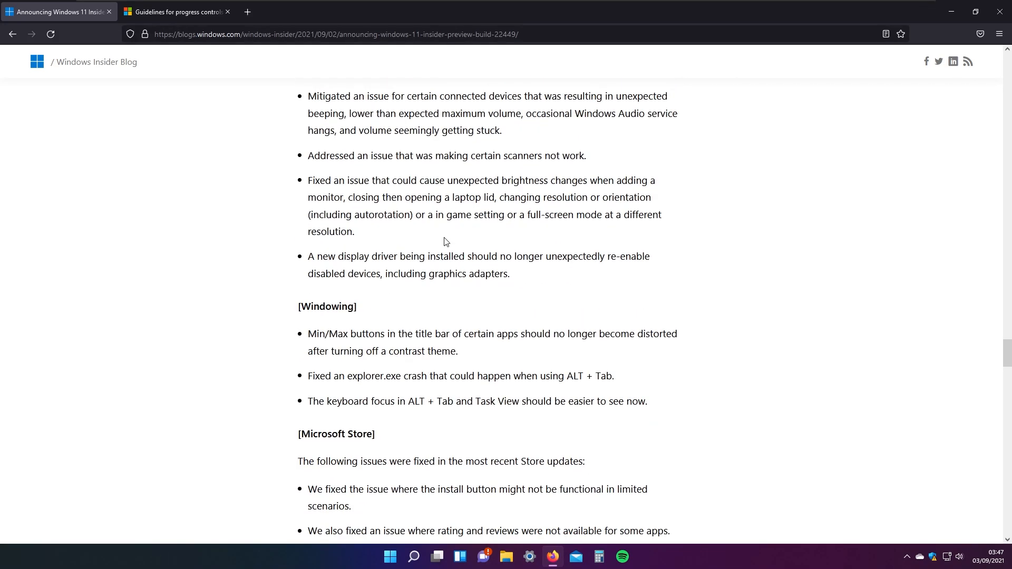
scroll(down, 3)
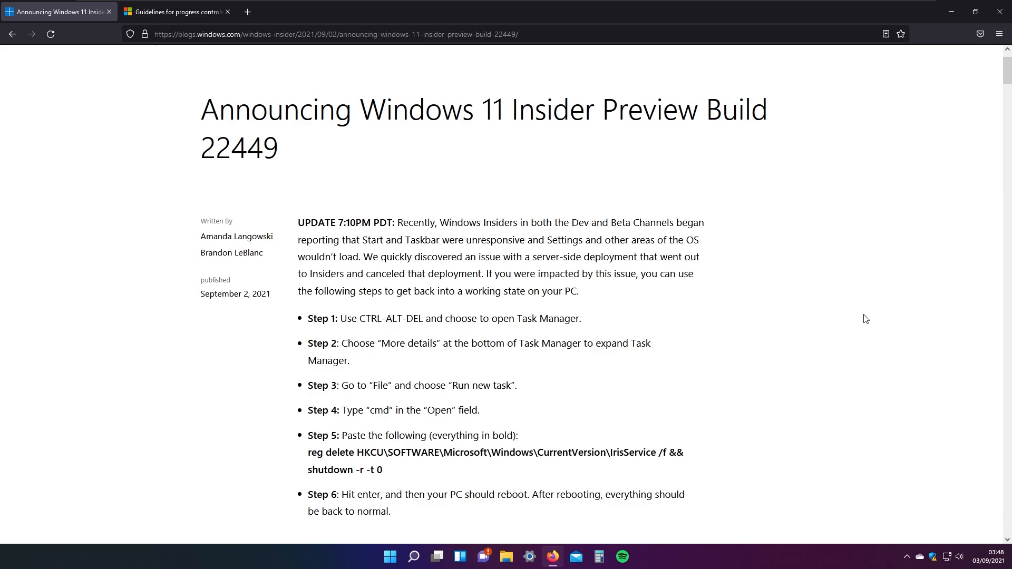
Step: Scroll back to the top of the post to review the UPDATE 7:10PM PDT recovery steps
scroll(down, 3)
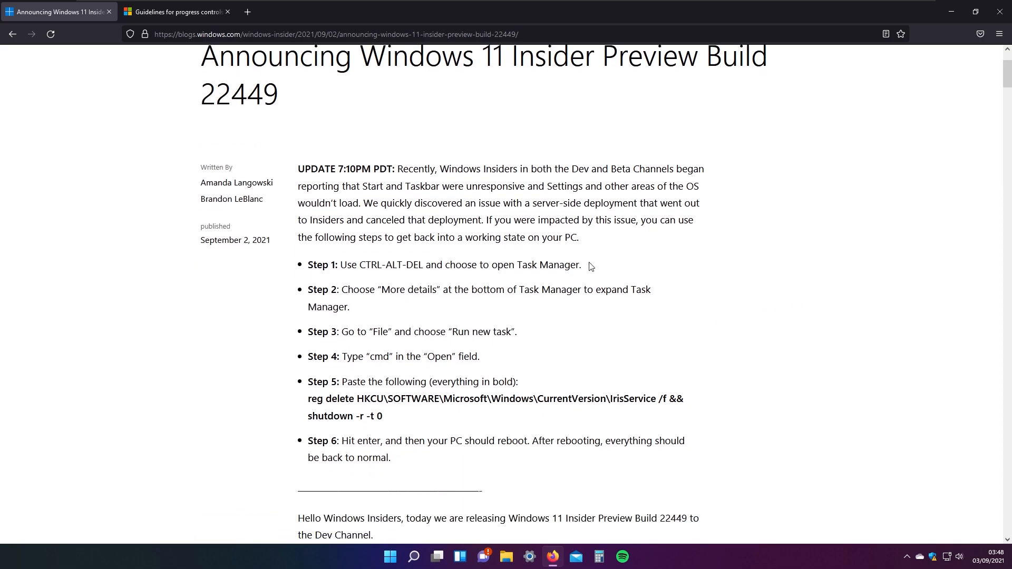
scroll(up, 3)
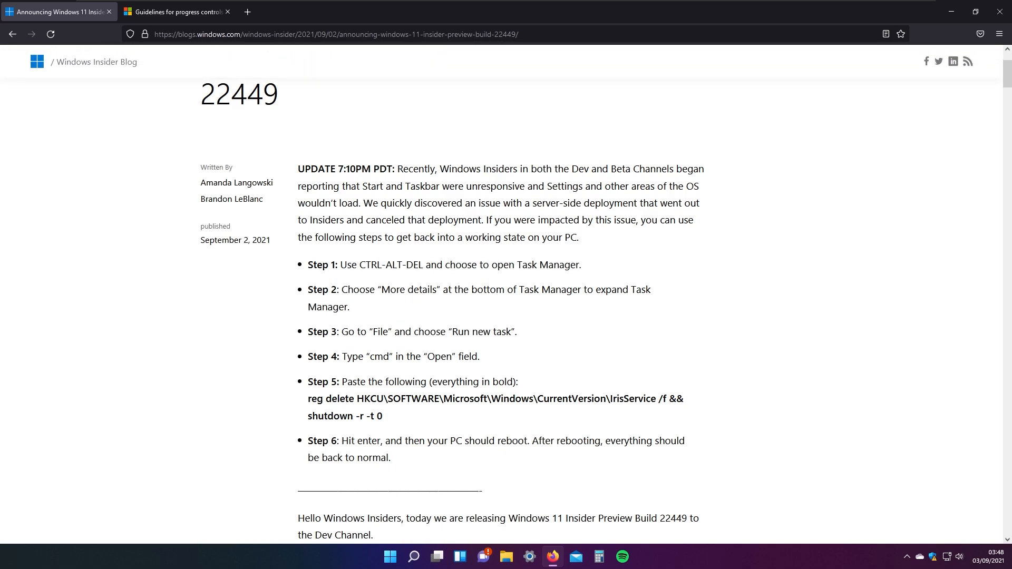
mouse_move(471, 457)
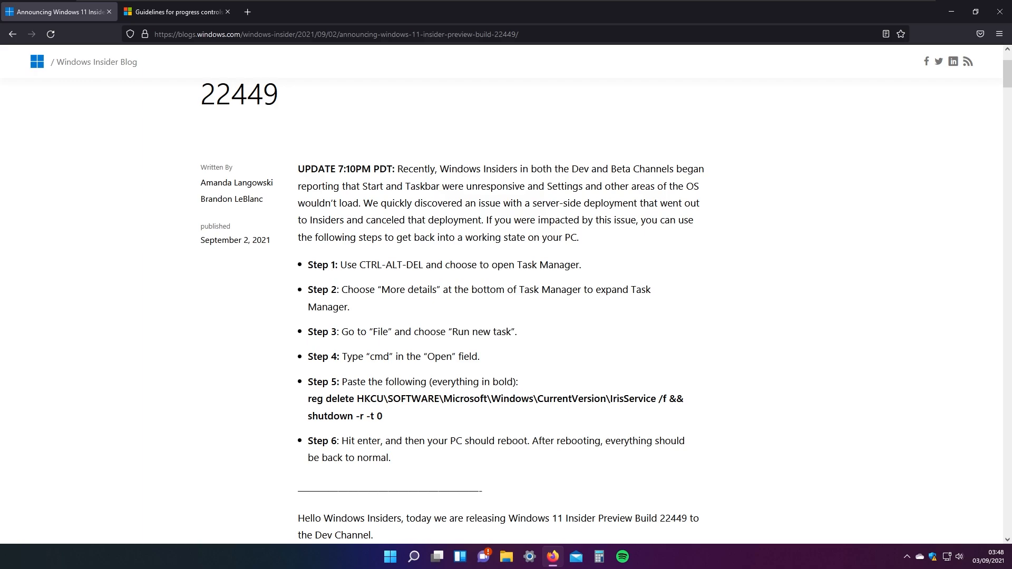
mouse_move(559, 164)
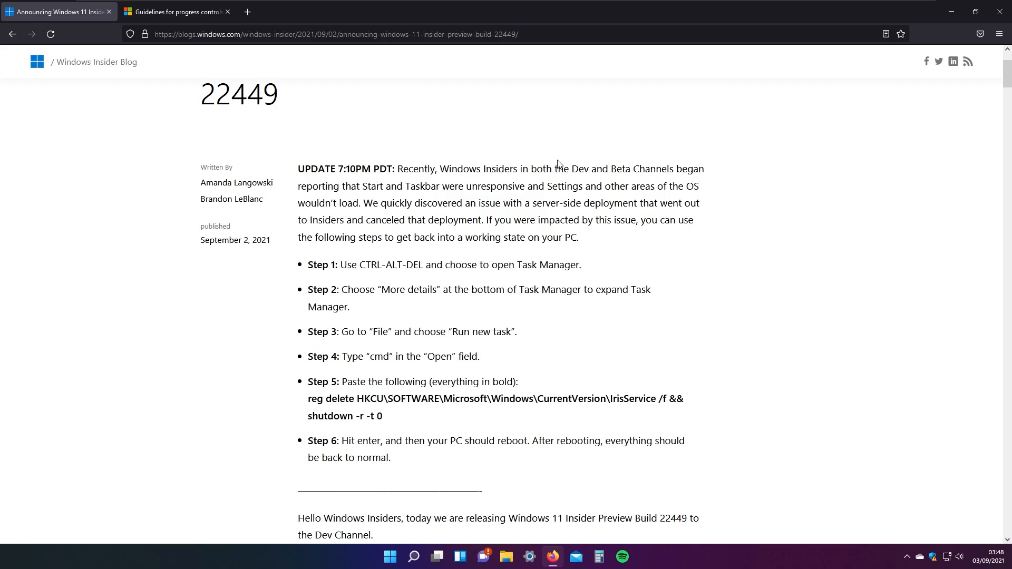
mouse_move(353, 380)
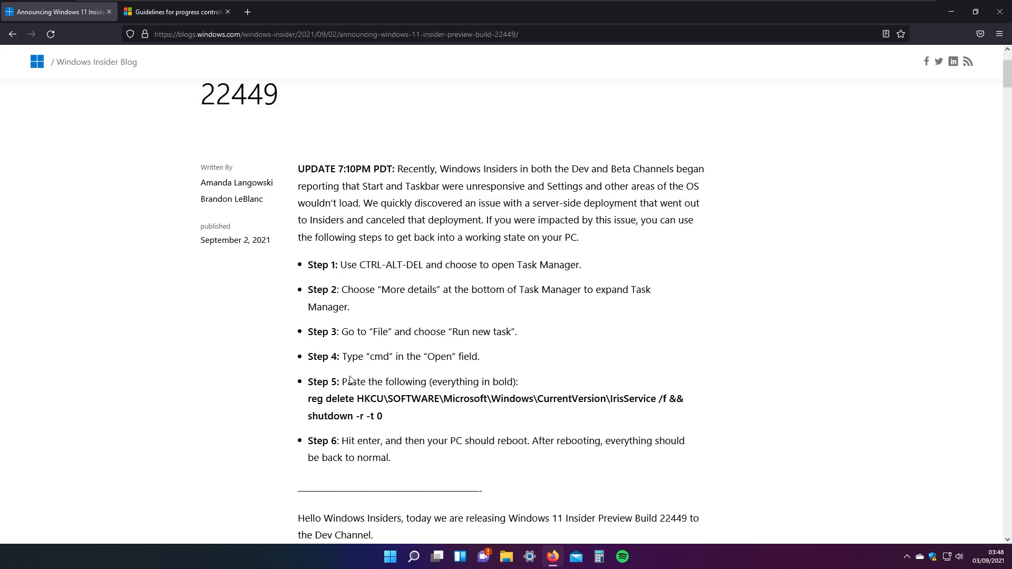
mouse_move(464, 278)
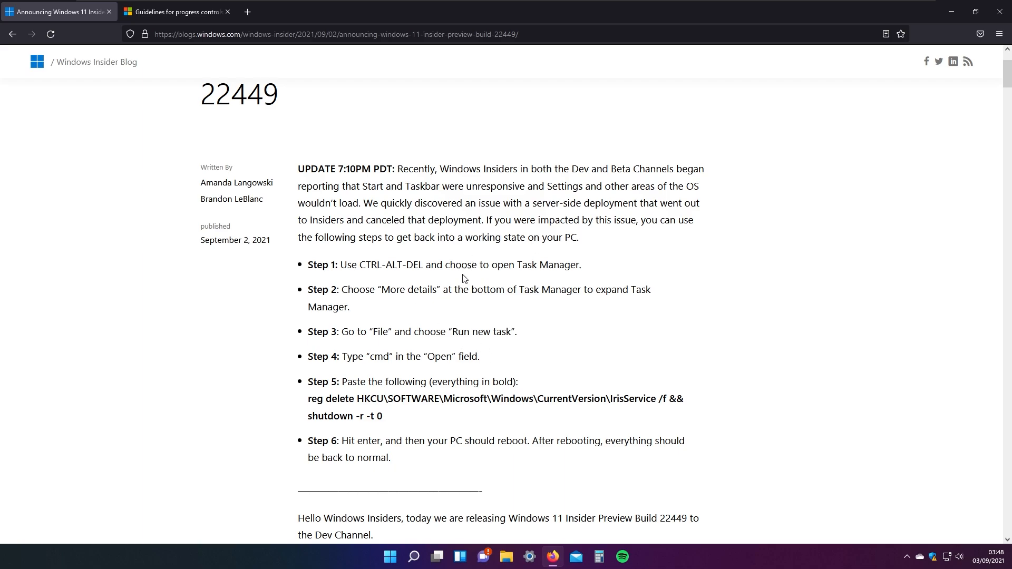
scroll(down, 3)
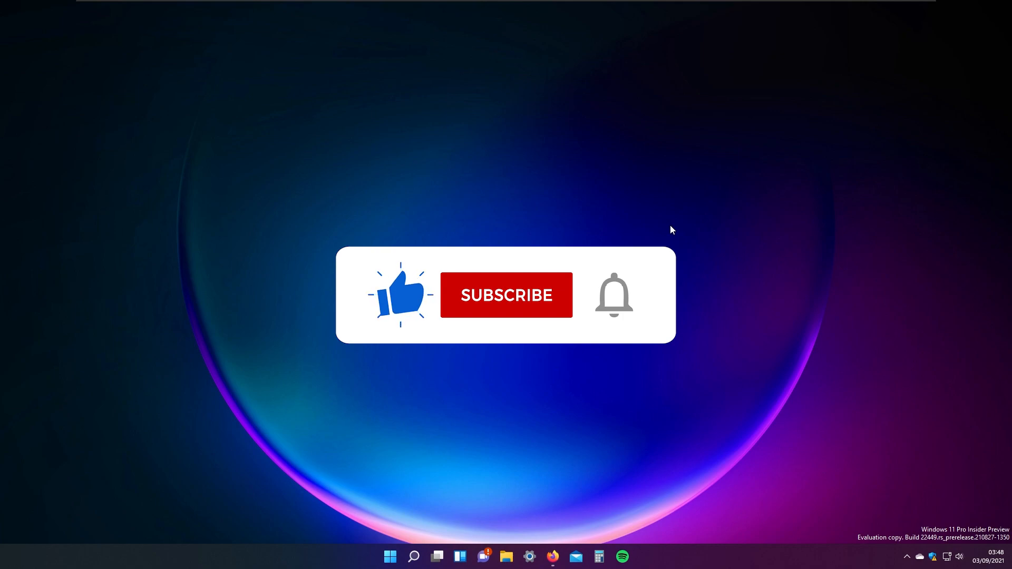
click(506, 296)
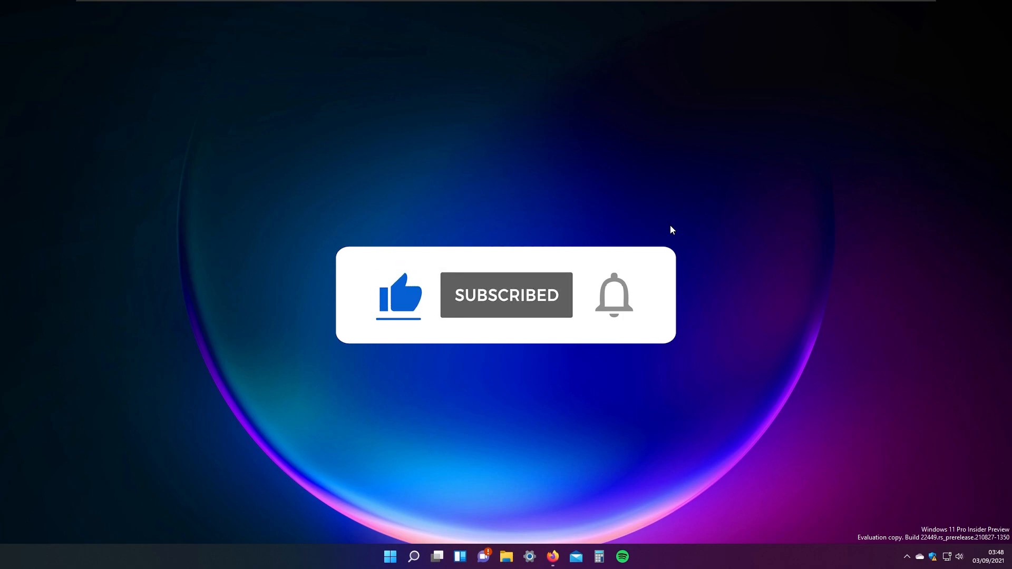
click(612, 295)
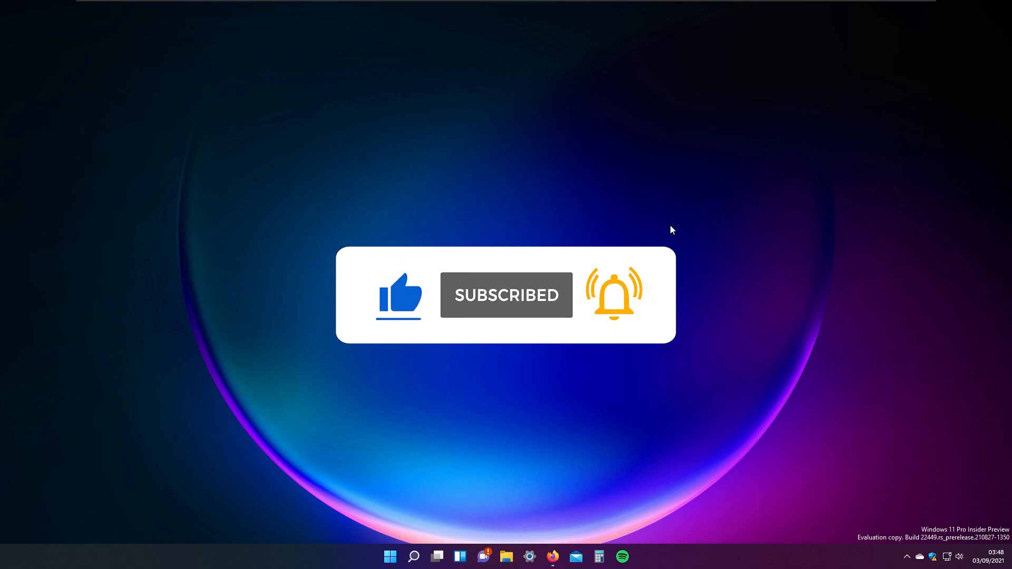